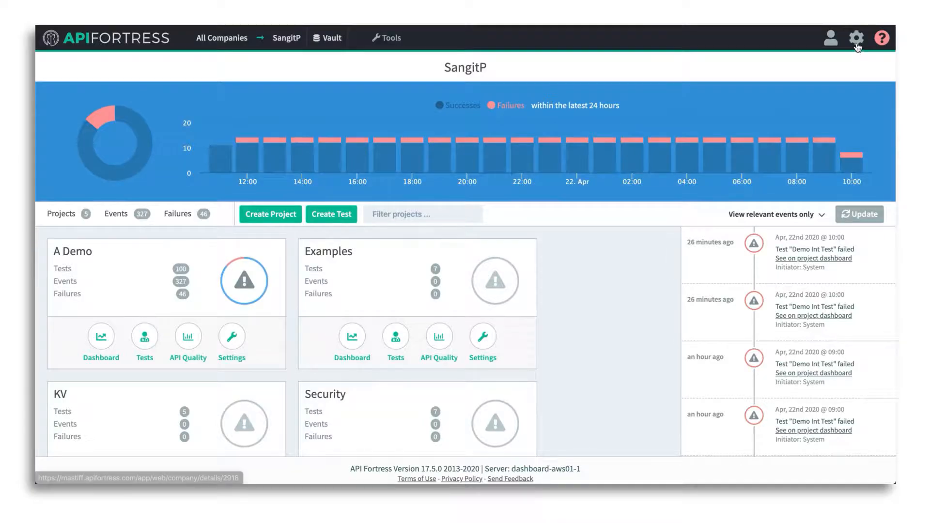
# - Create a new alert group labelled Elastic_demo in the company settings' Alert Groups
pyautogui.click(856, 37)
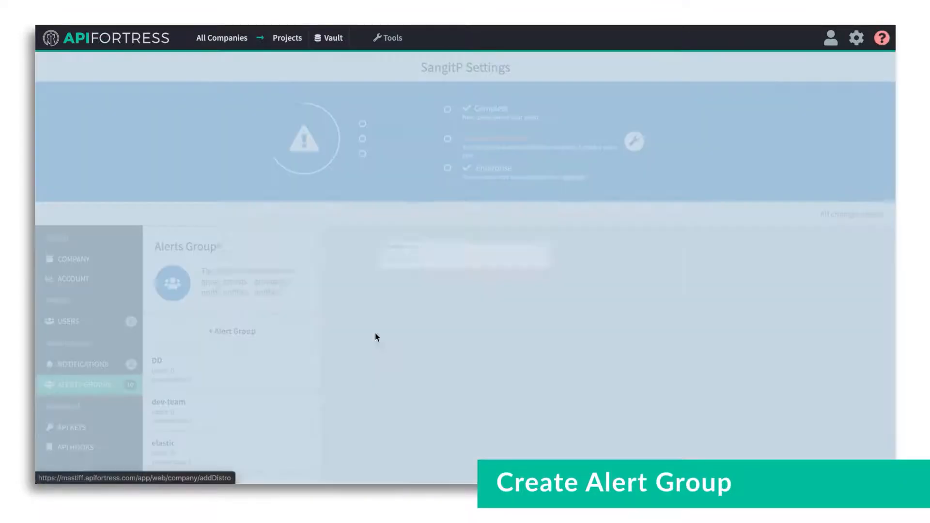
pyautogui.write('Elastic')
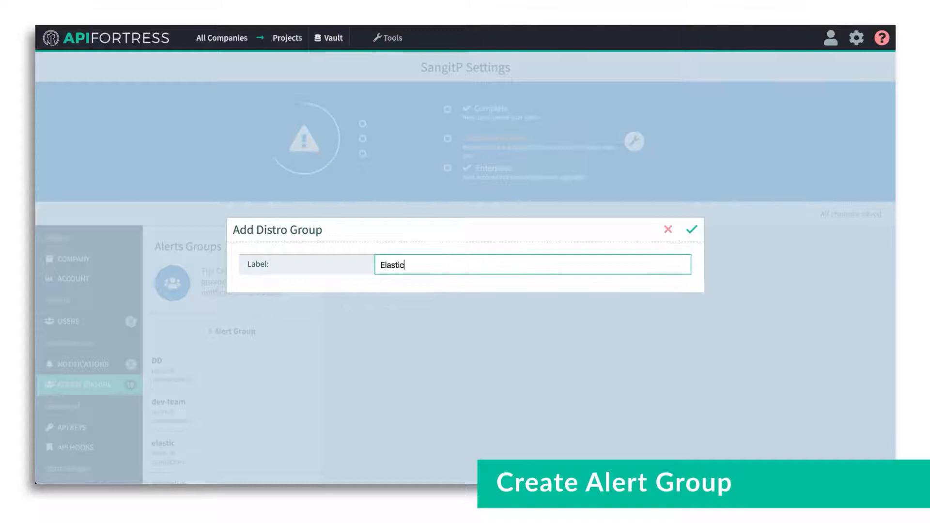
pyautogui.click(692, 230)
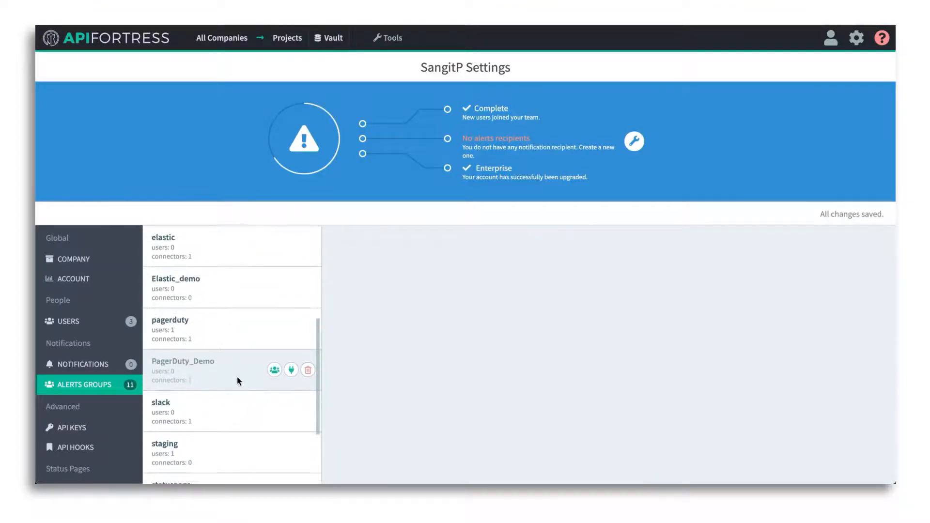
# - Add a new connector of type Elastic to the Elastic_demo group
pyautogui.click(291, 324)
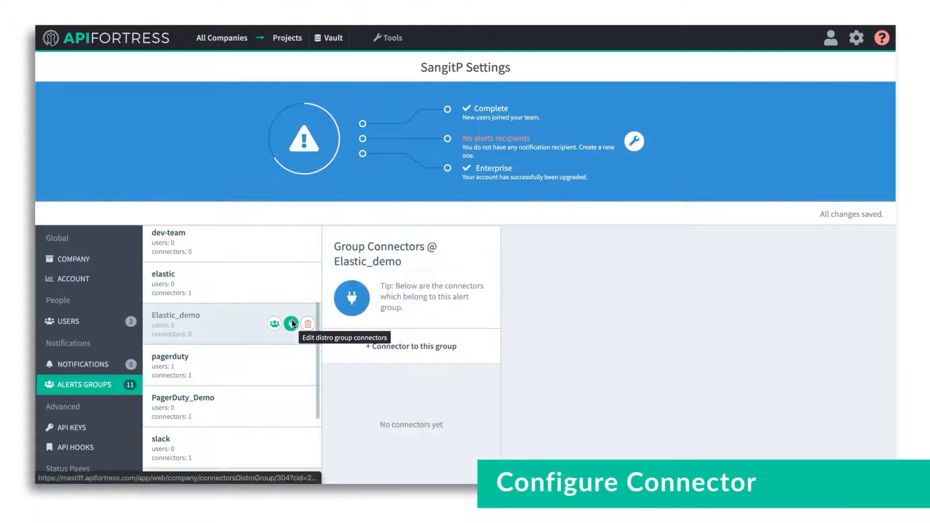
pyautogui.click(411, 347)
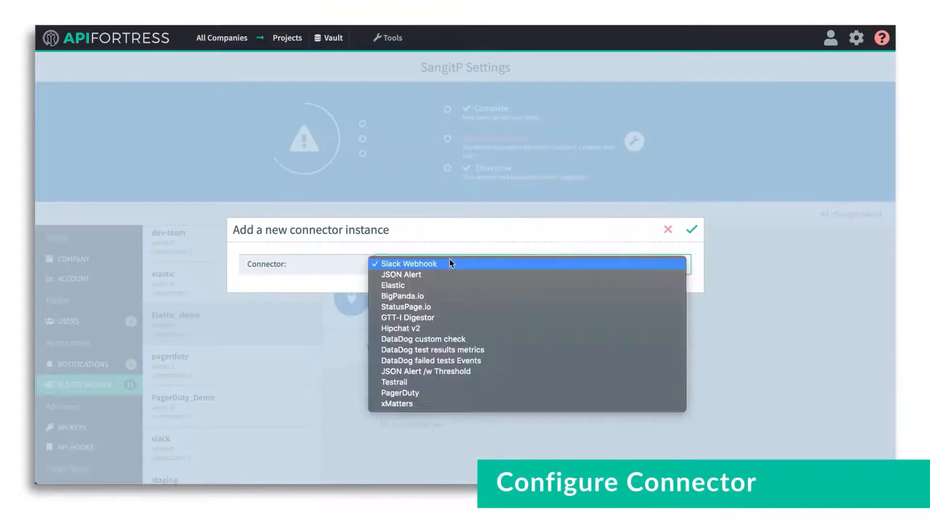
pyautogui.click(408, 263)
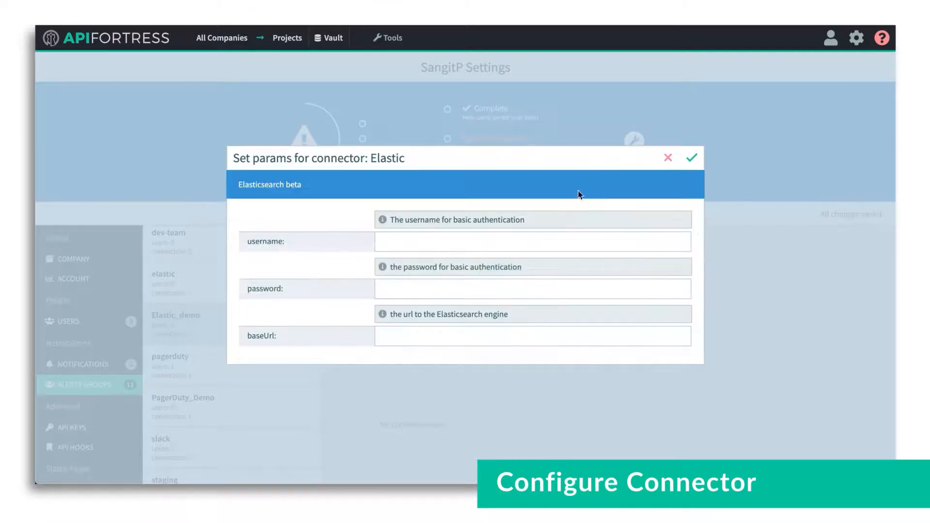
pyautogui.write('elast')
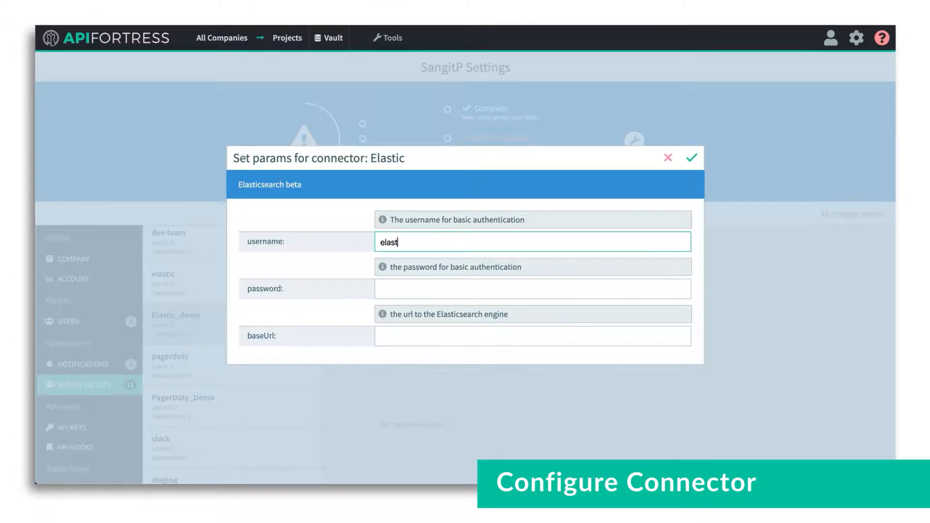
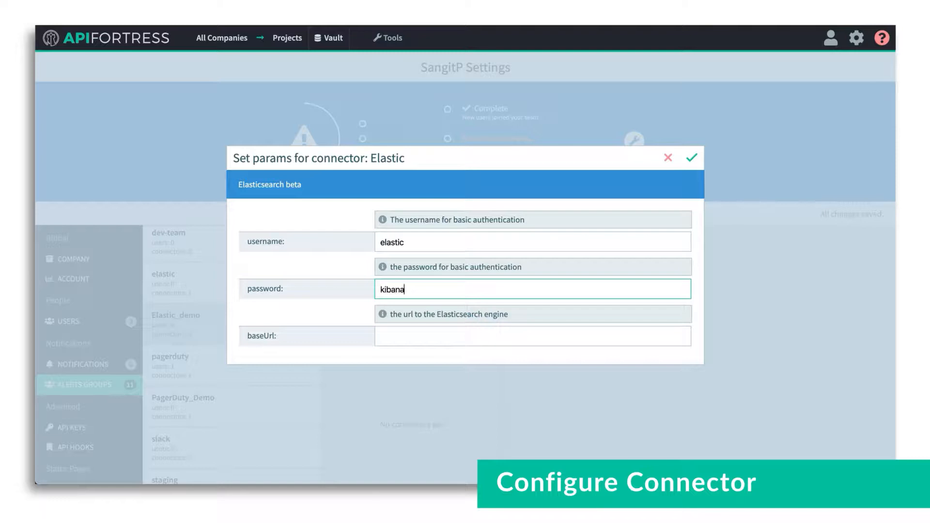
pyautogui.write('https://1be9102541394555afb6f1a4a593dc0f.us-east-1.aws.found.io:9243/')
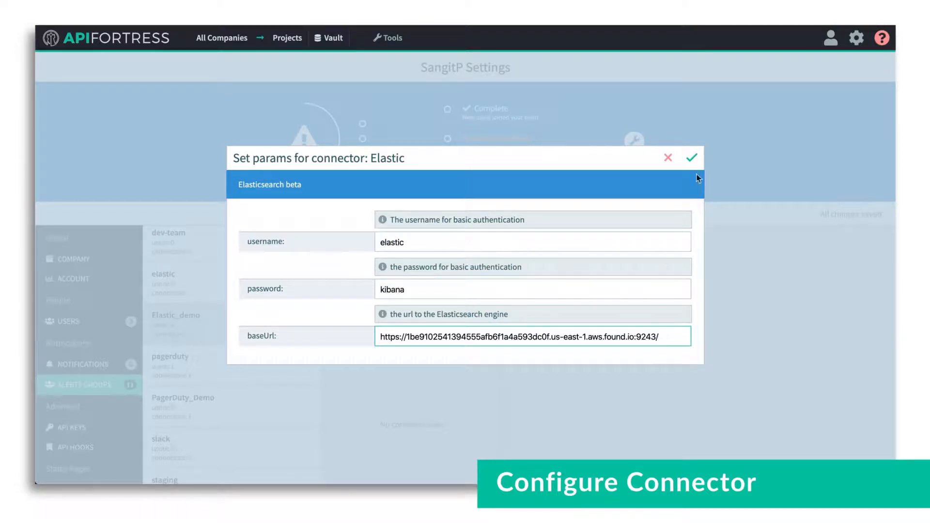
pyautogui.click(691, 158)
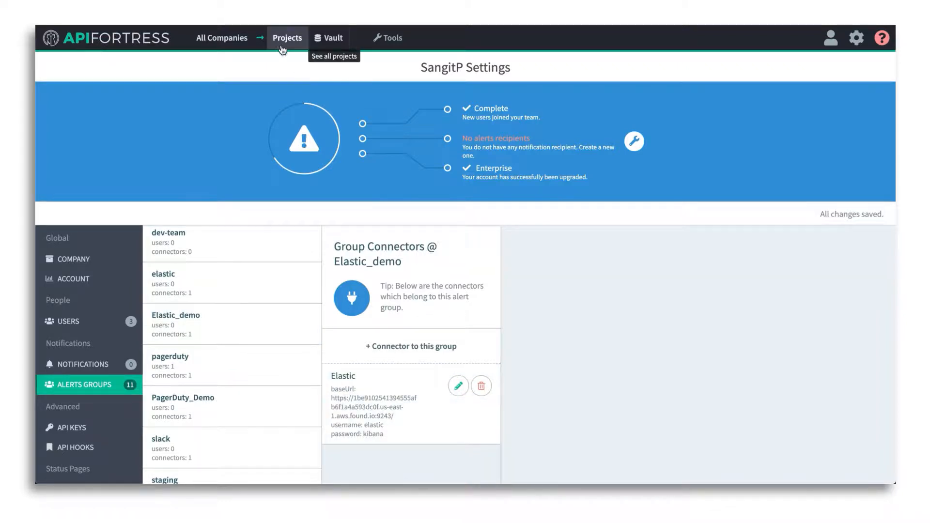
# - Add Elastic_demo to the A Demo project's alert distribution lists and save its settings
pyautogui.click(286, 38)
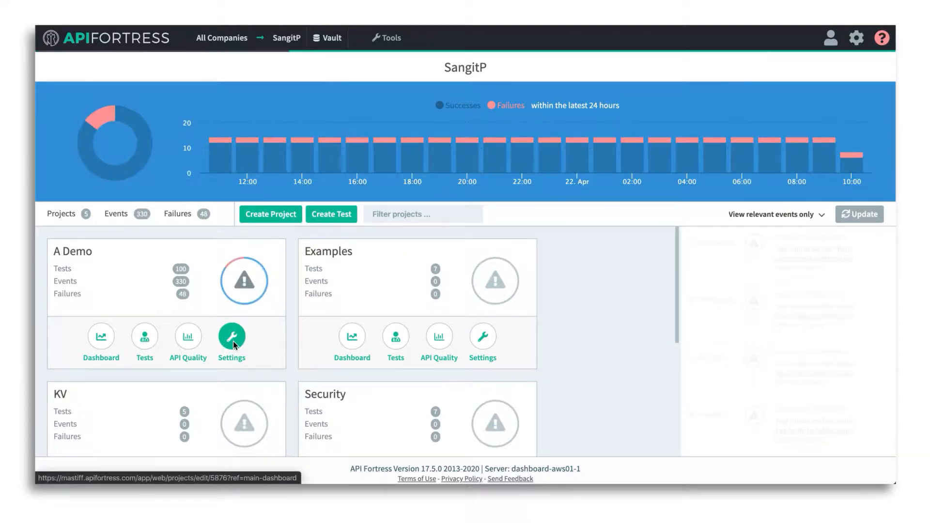
pyautogui.click(230, 338)
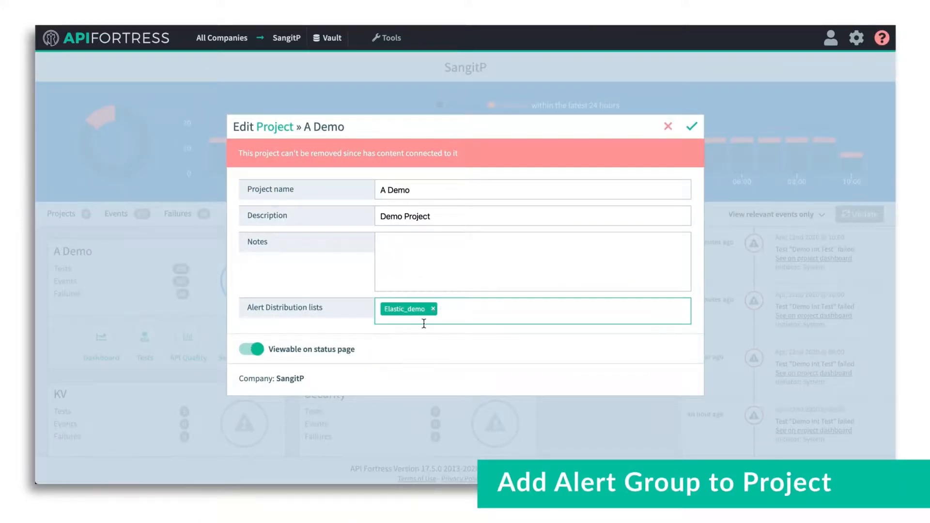
pyautogui.click(691, 126)
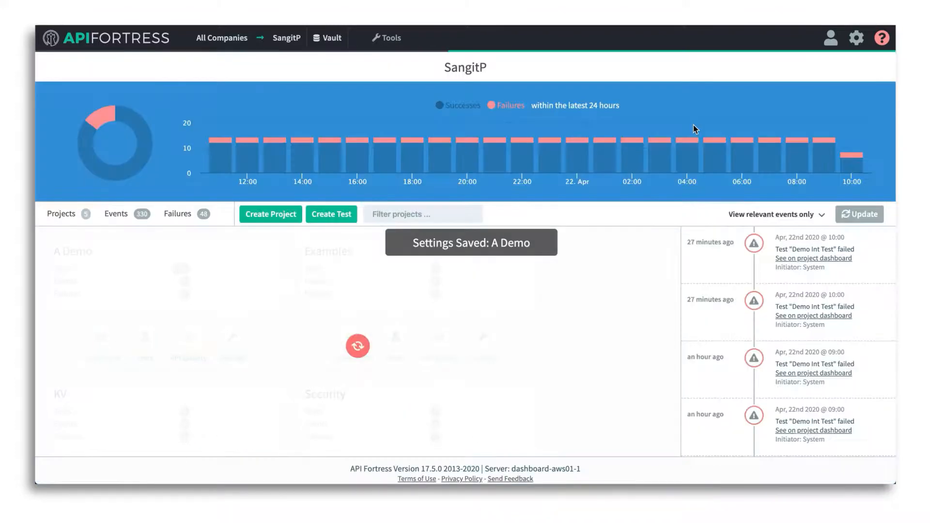